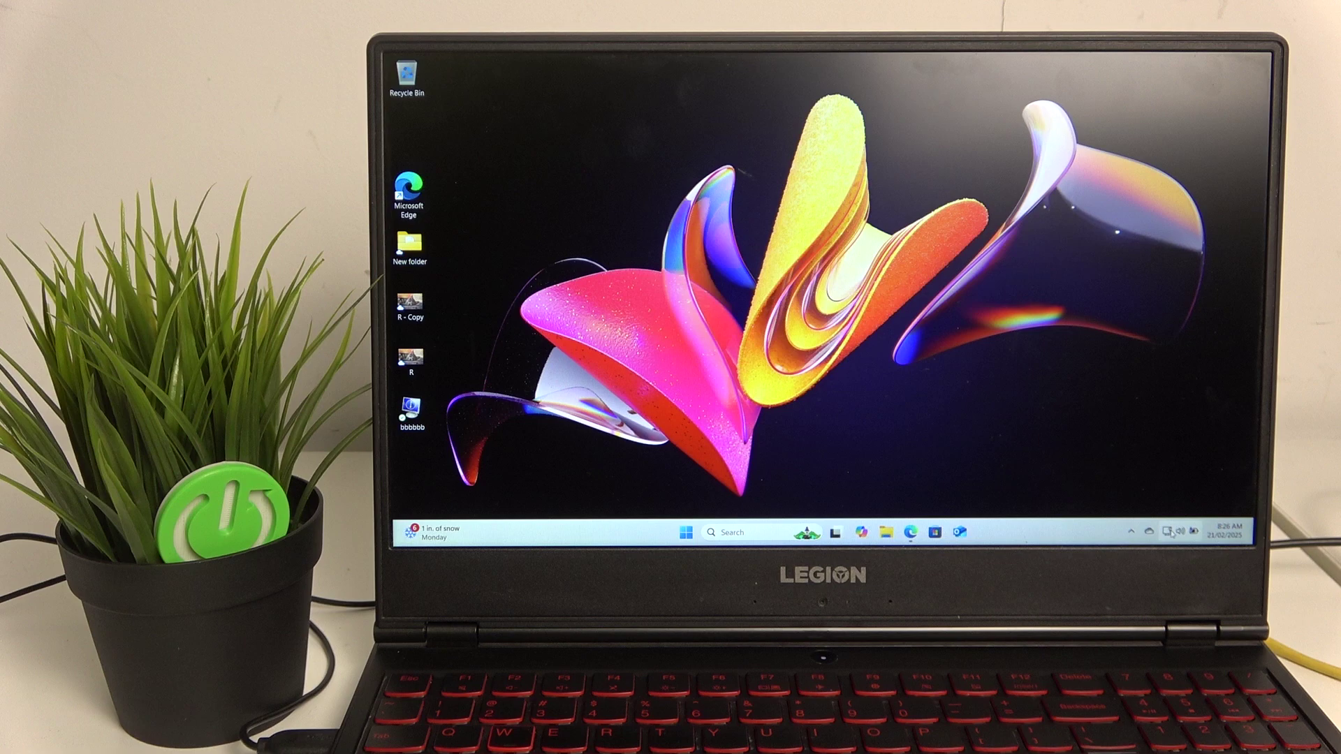
mouse_move(1001, 310)
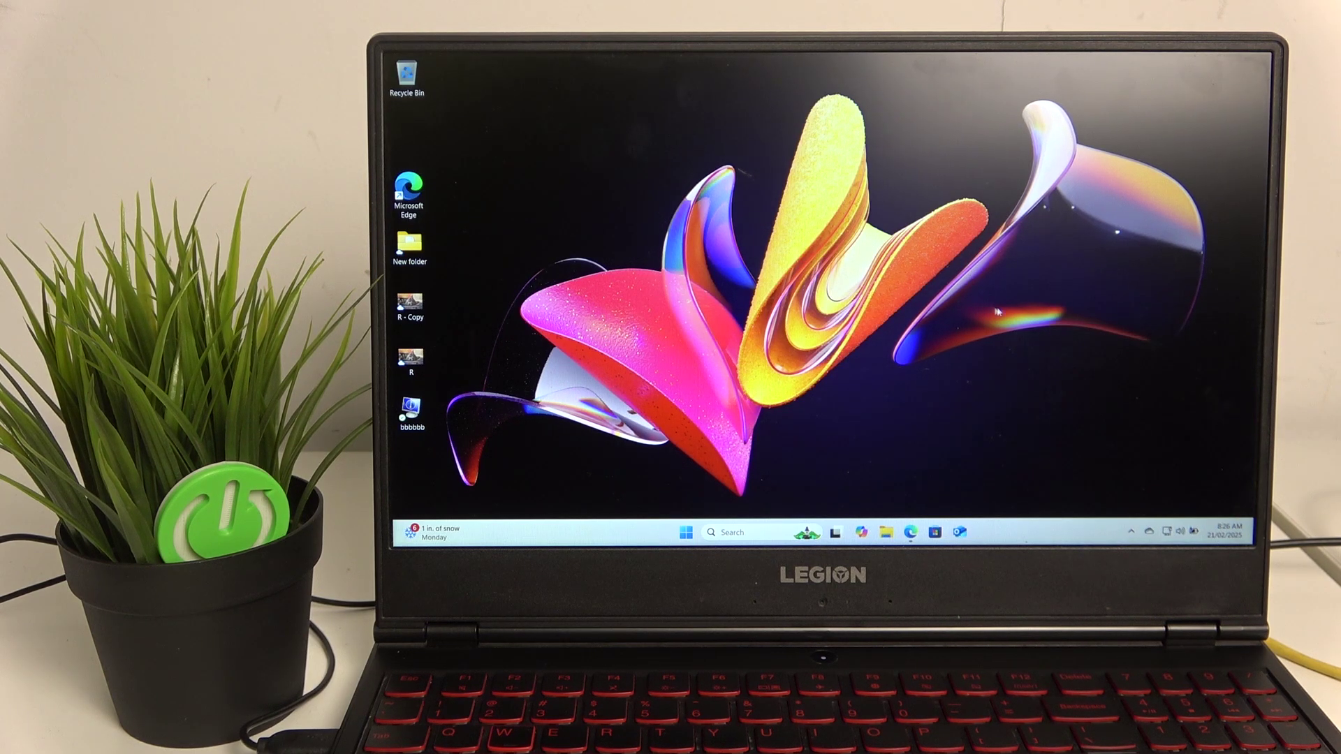
mouse_move(1083, 376)
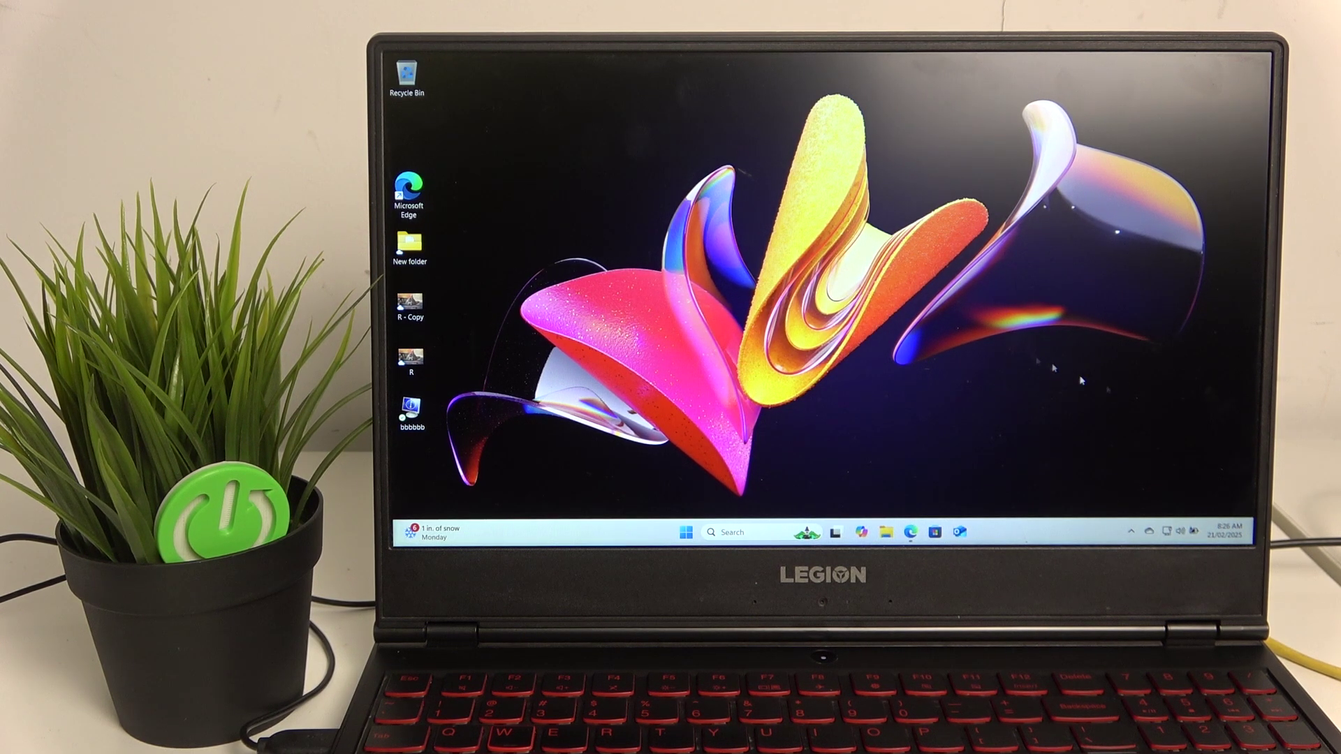